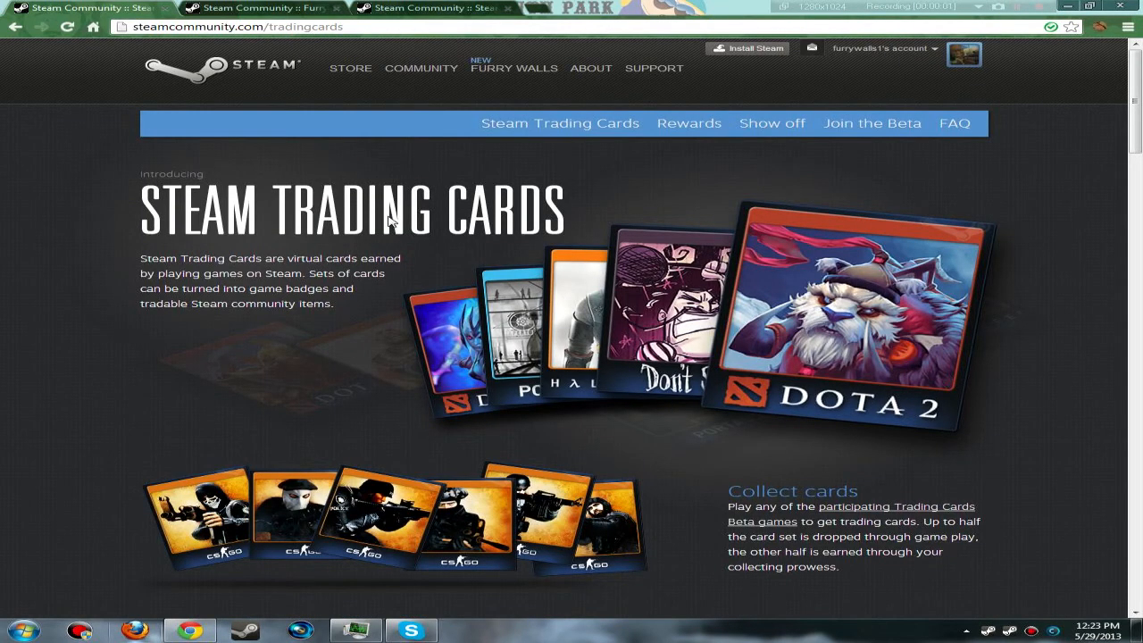
mouse_move(384, 214)
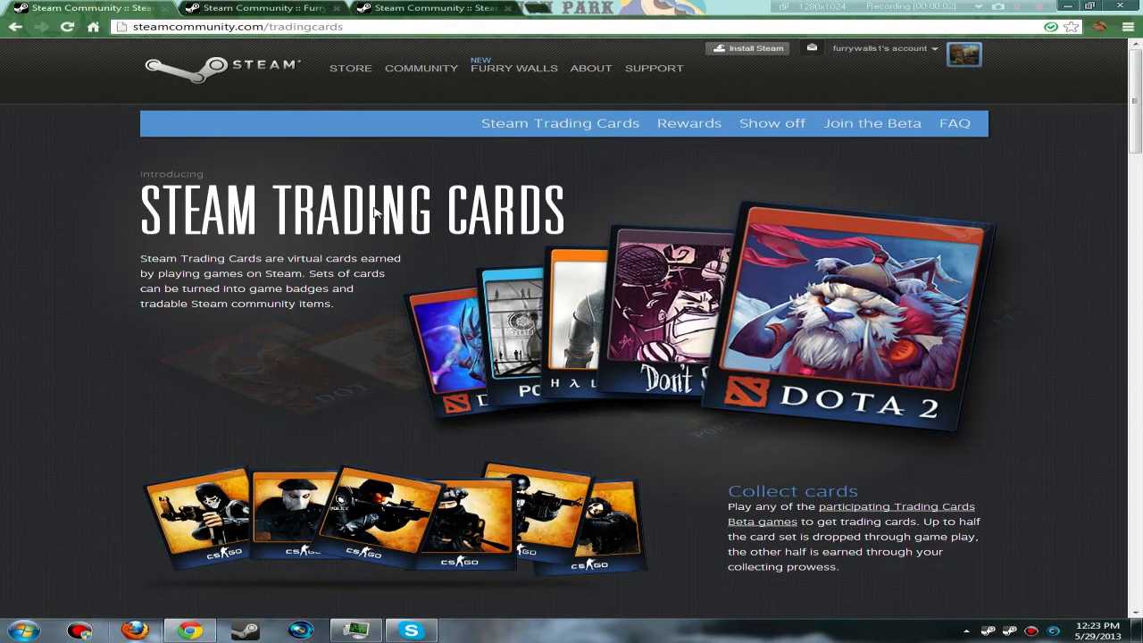
mouse_move(439, 249)
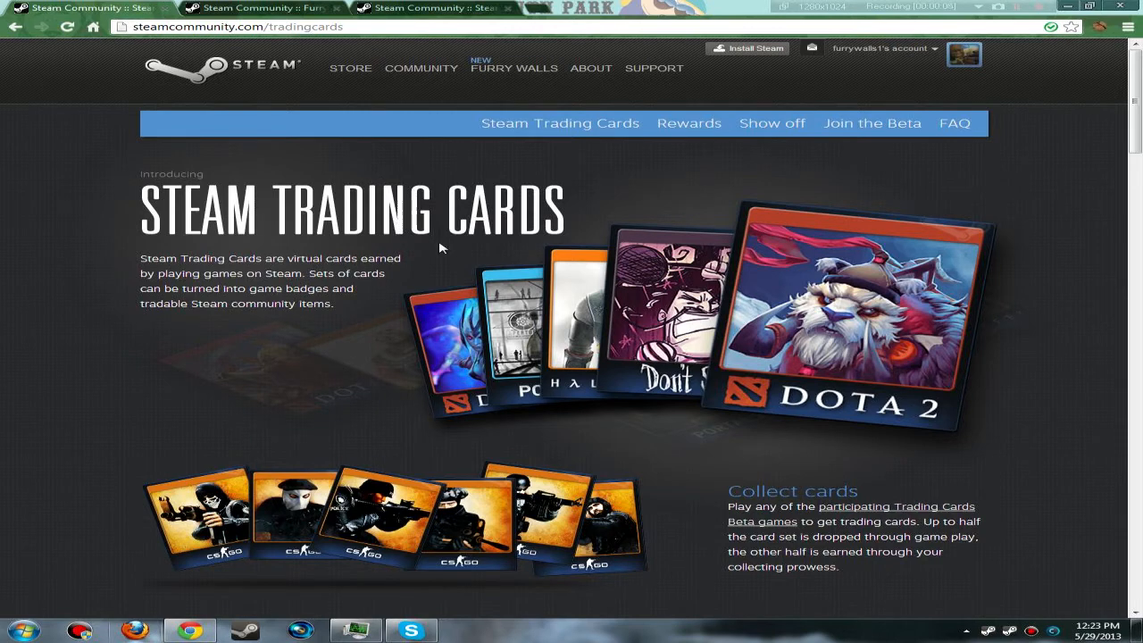
mouse_move(420, 232)
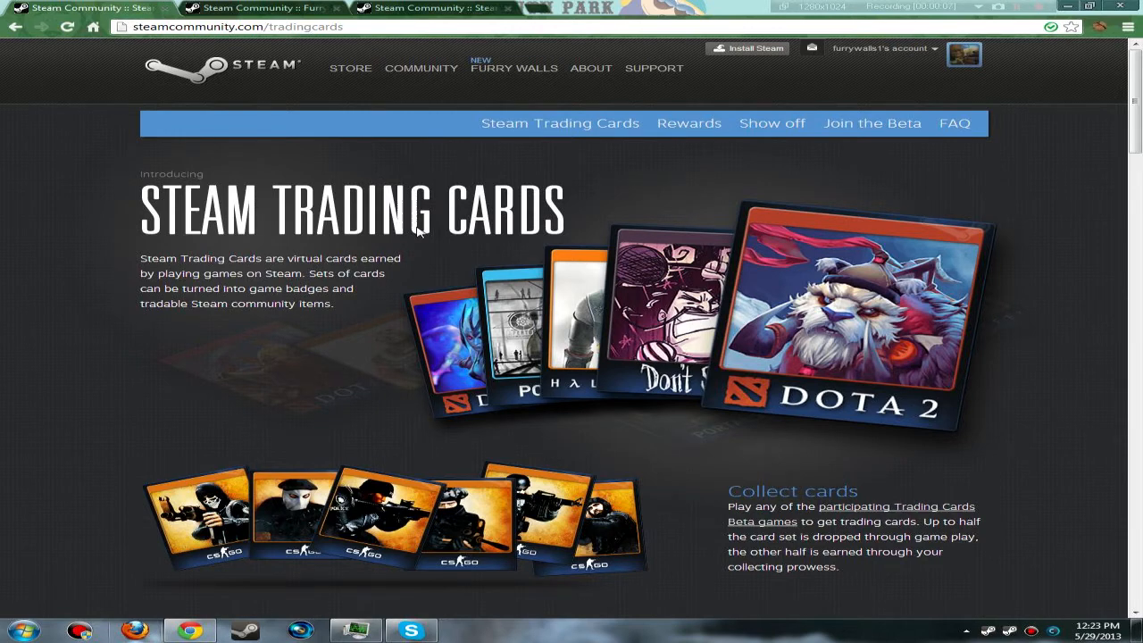
mouse_move(697, 248)
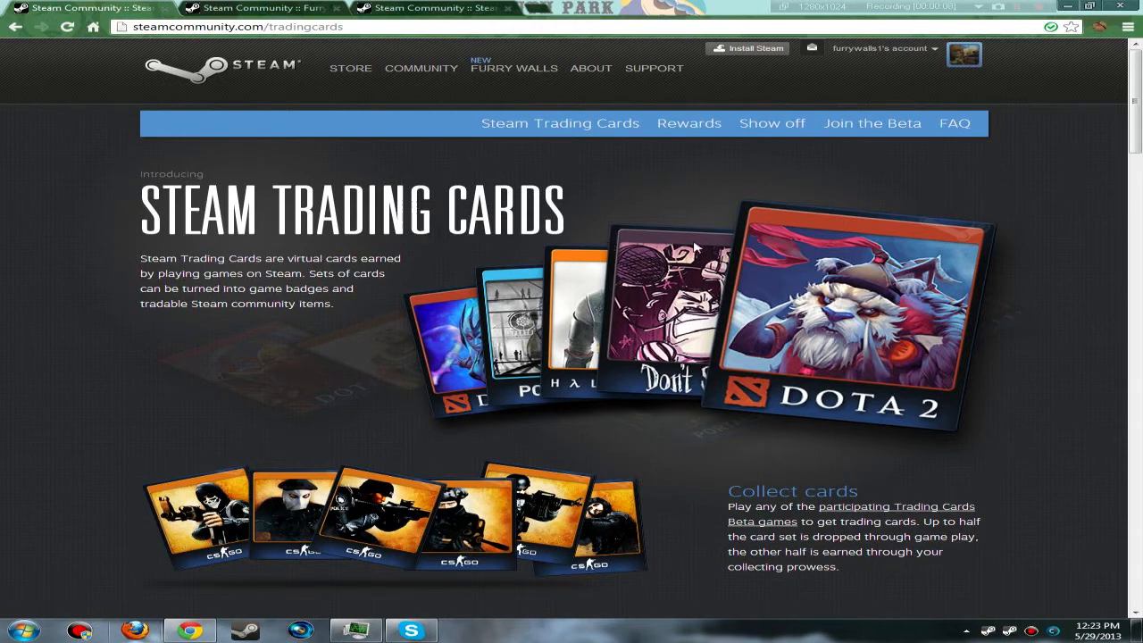
mouse_move(1079, 243)
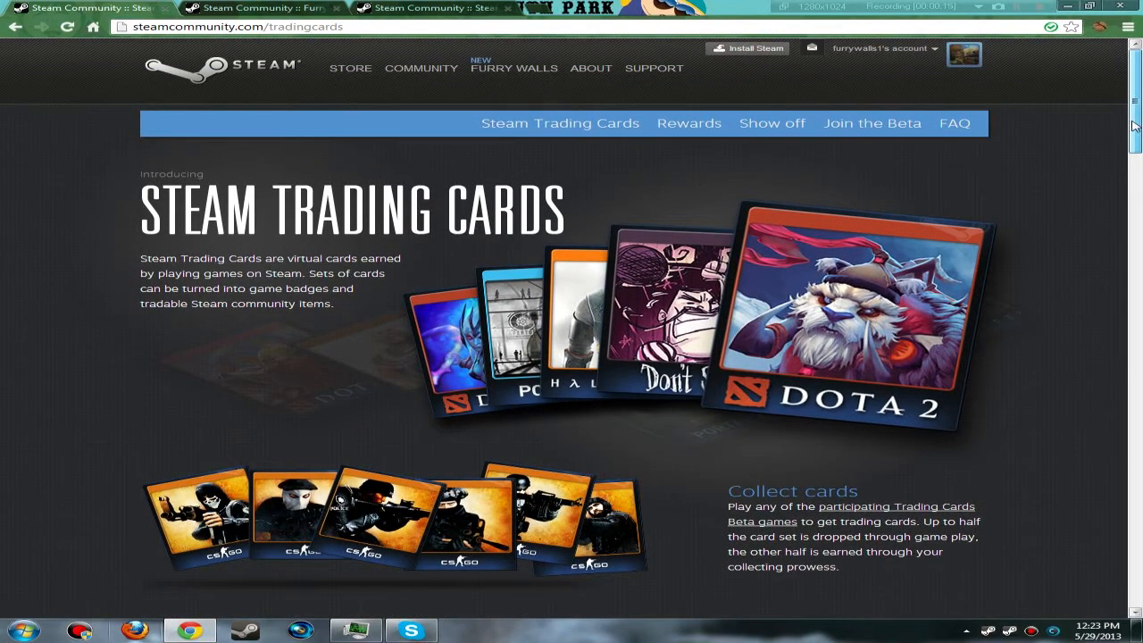
Scroll the trading cards page down past rewards and profile showcases to Join the Beta and the FAQ
scroll("down", 3)
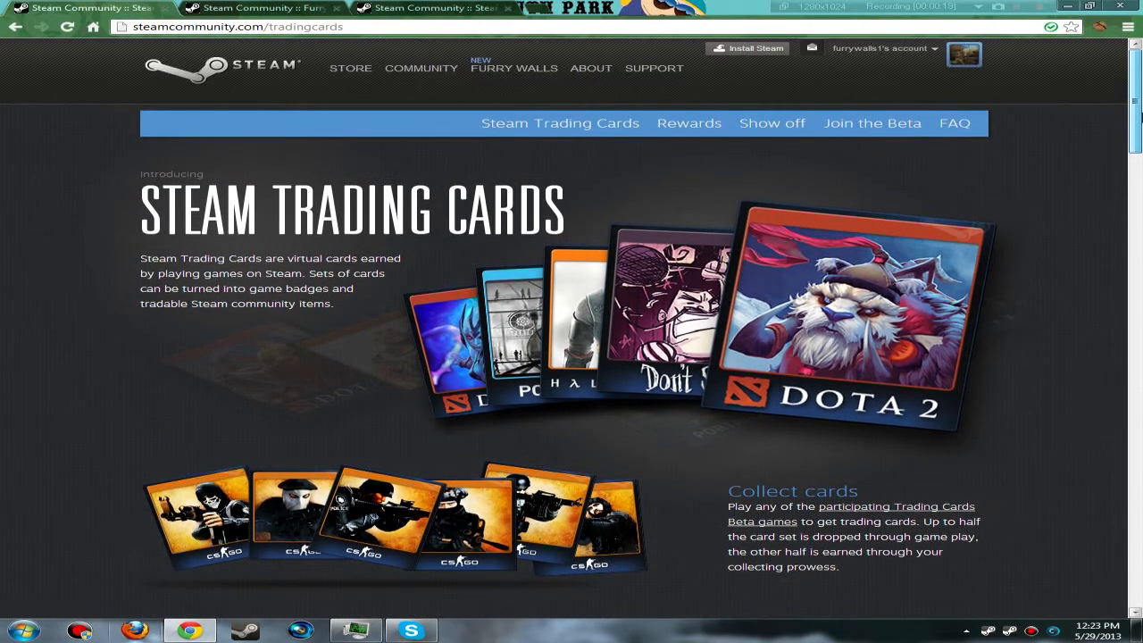
scroll("down", 3)
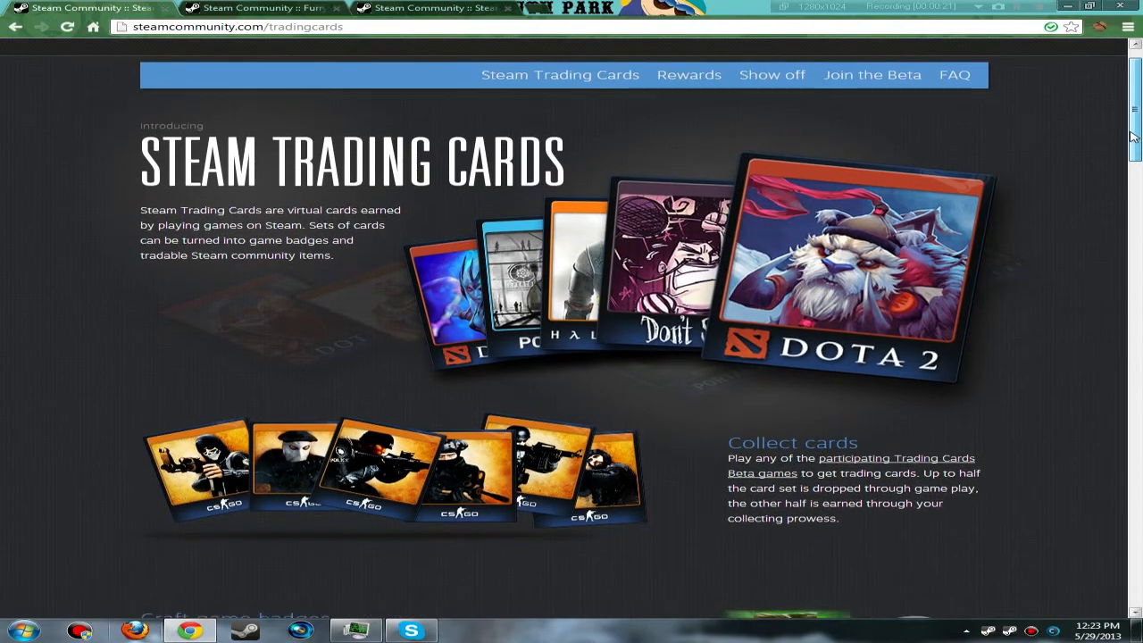
scroll("down", 3)
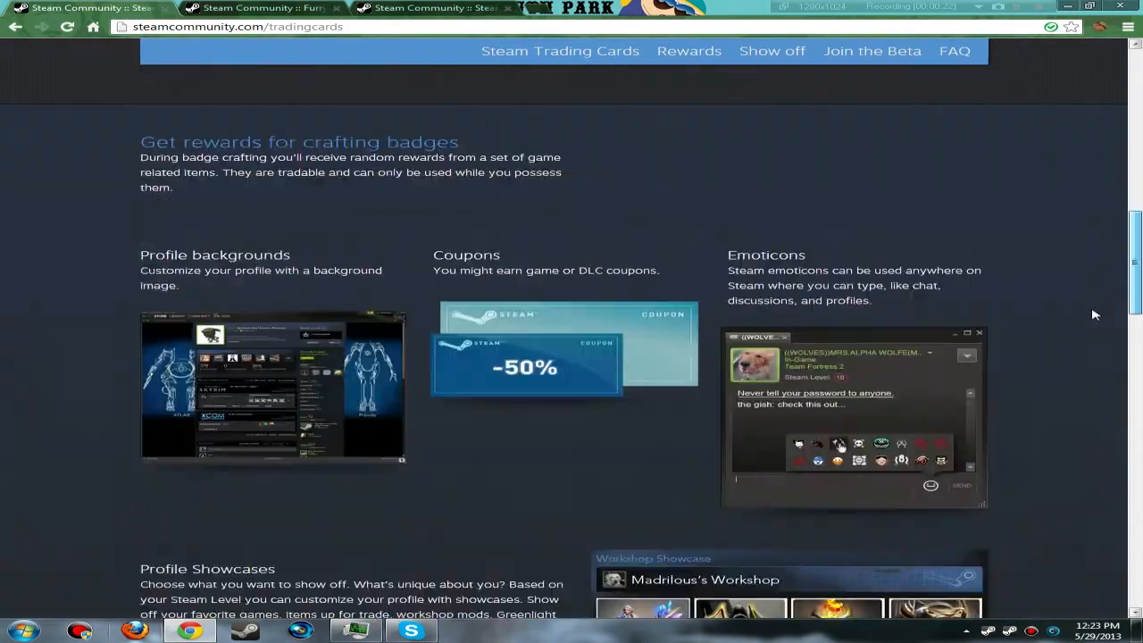
scroll("down", 3)
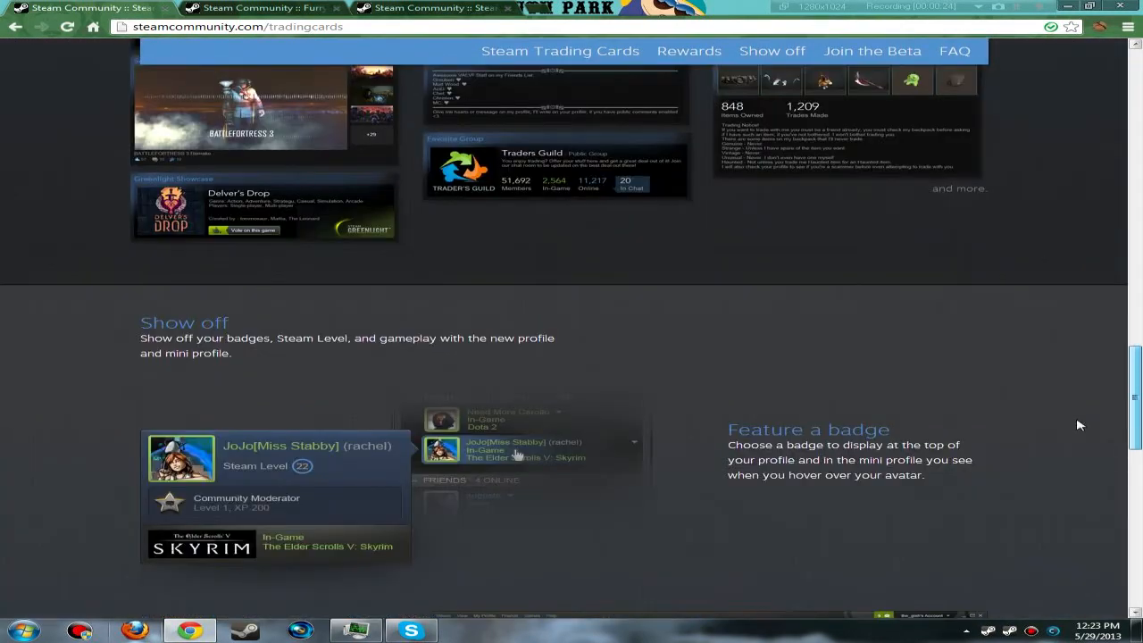
scroll("down", 3)
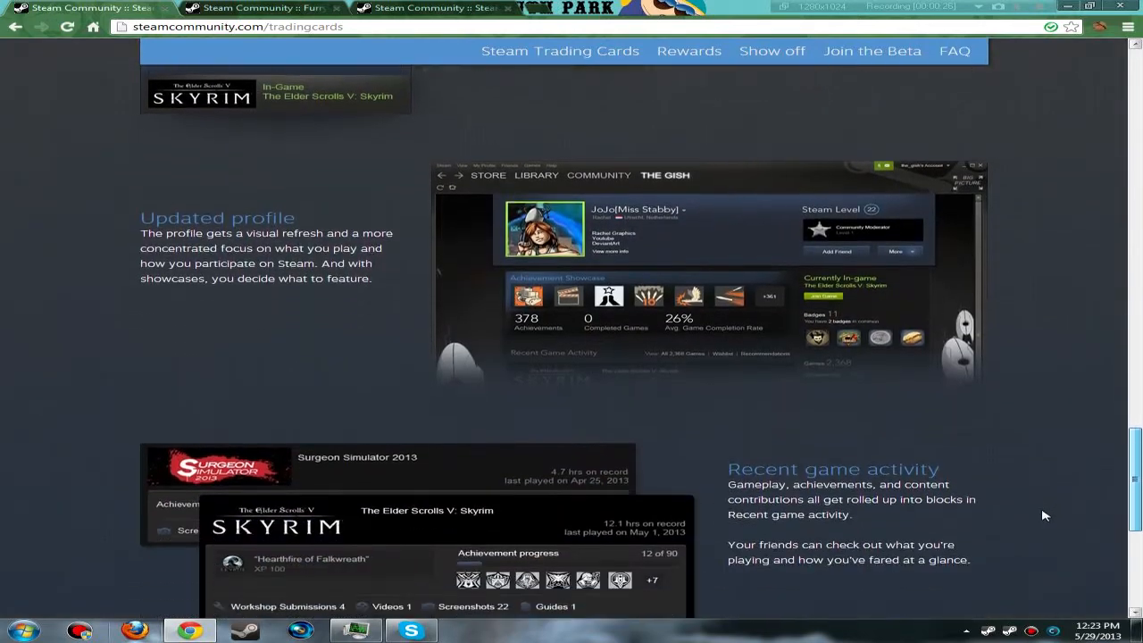
scroll("down", 3)
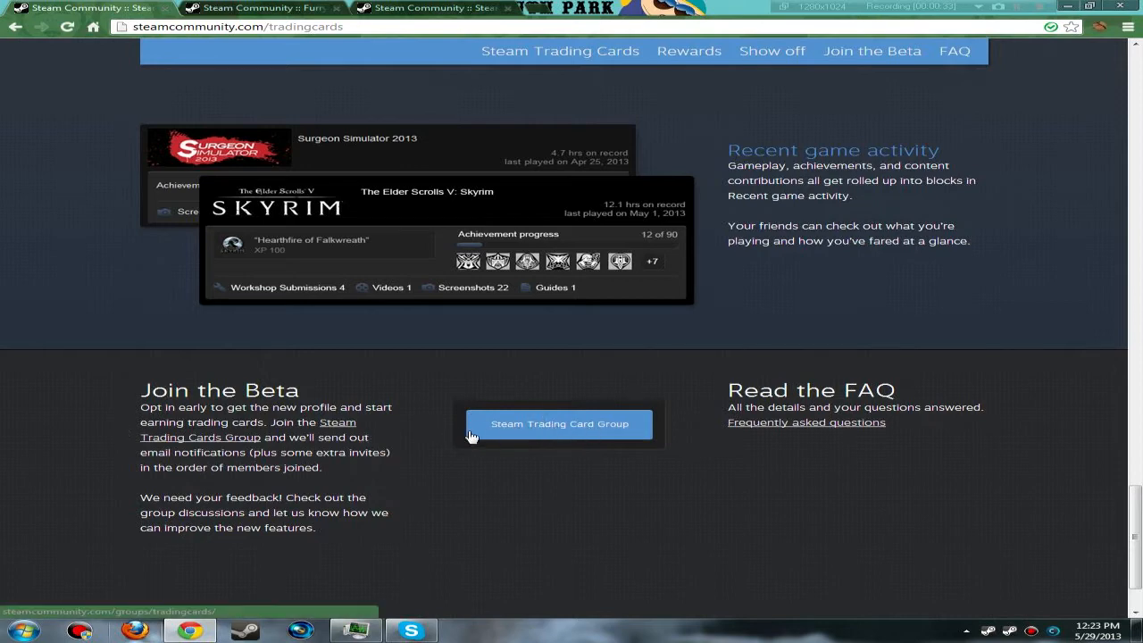
Open the Steam Trading Cards Group from Join the Beta and scroll to its member counts and associated games
left_click(561, 423)
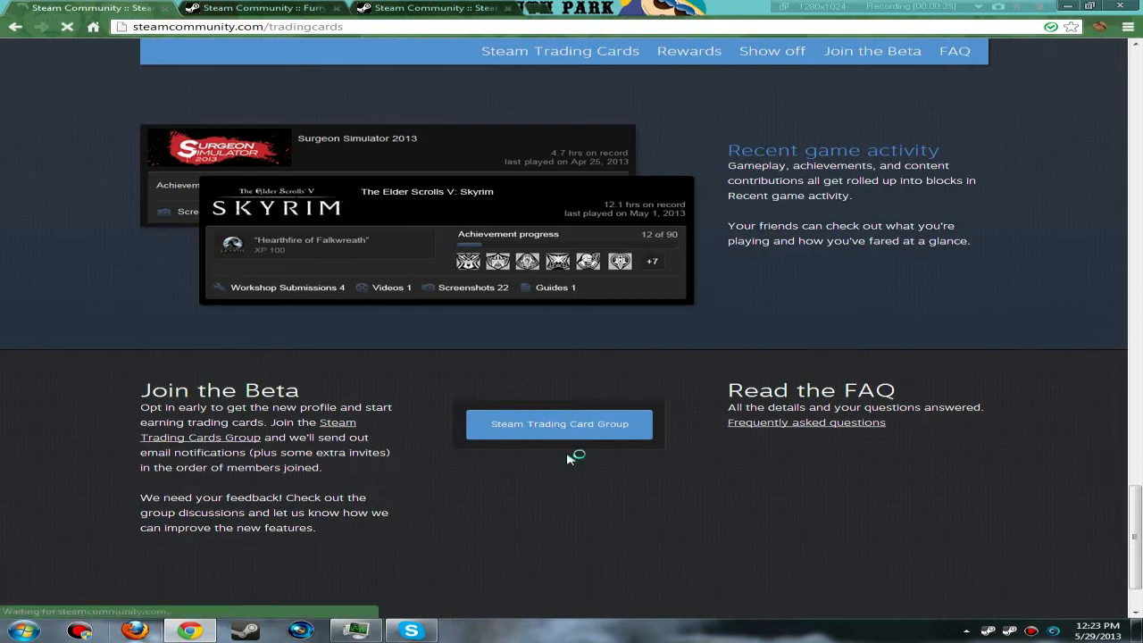
left_click(559, 423)
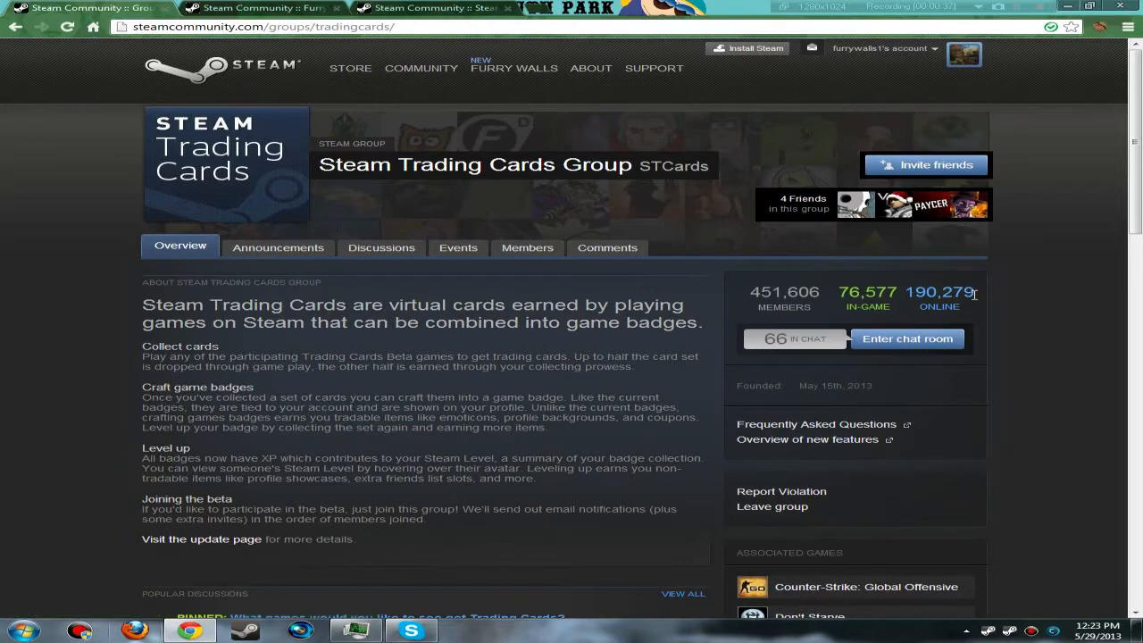
scroll("down", 3)
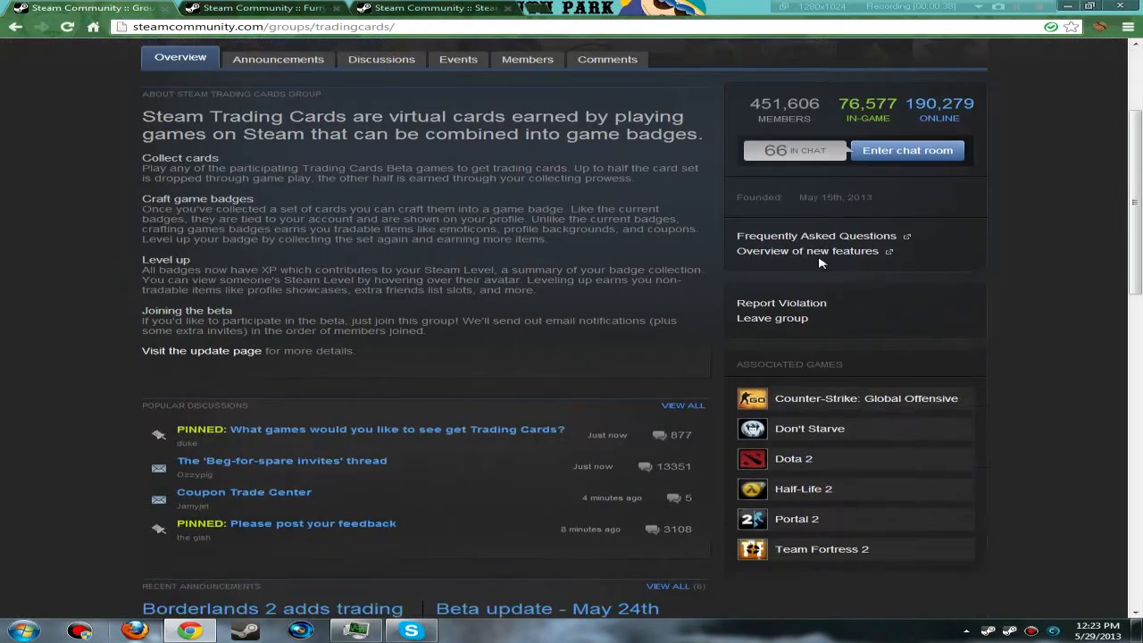
scroll("down", 3)
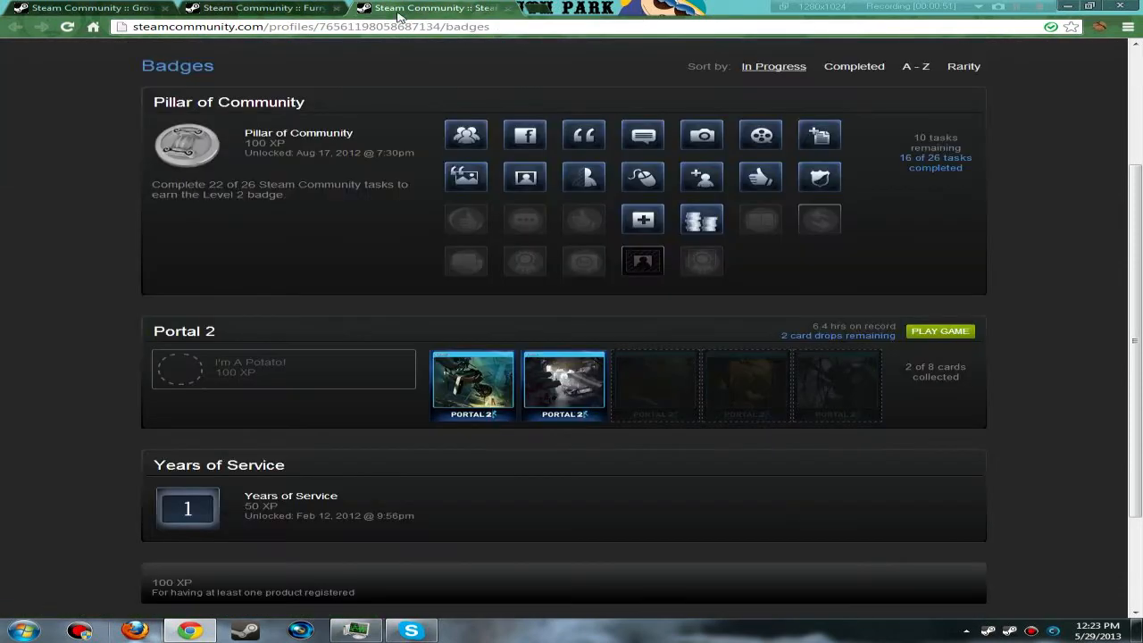
Switch to the profile's Badges page showing Level 2, Pillar of Community and Portal 2 progress
left_click(81, 7)
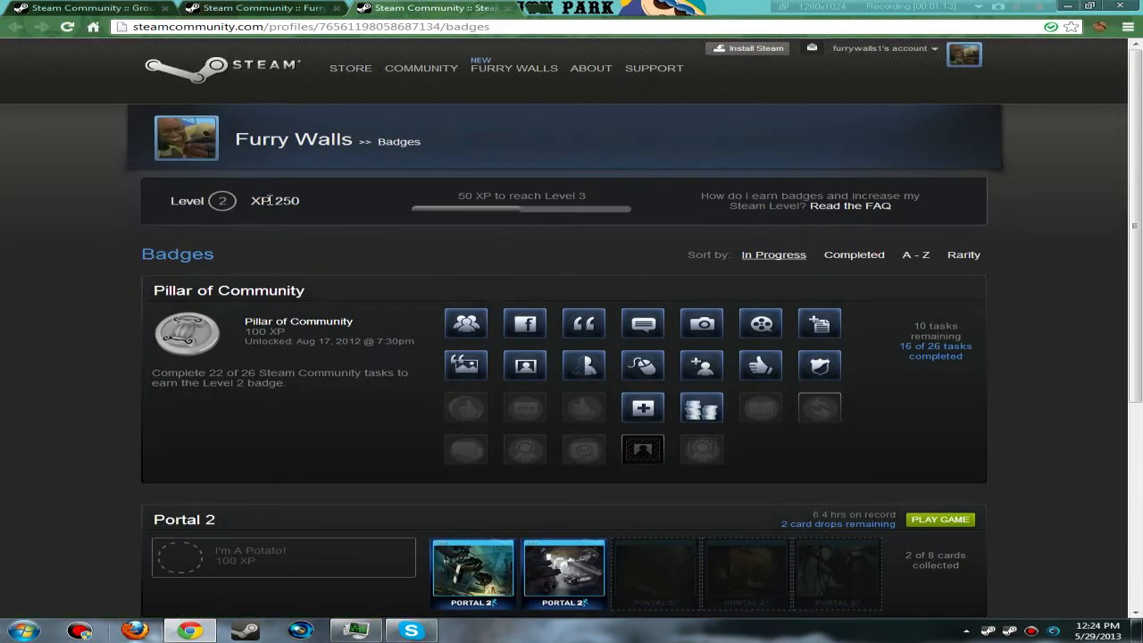
mouse_move(297, 215)
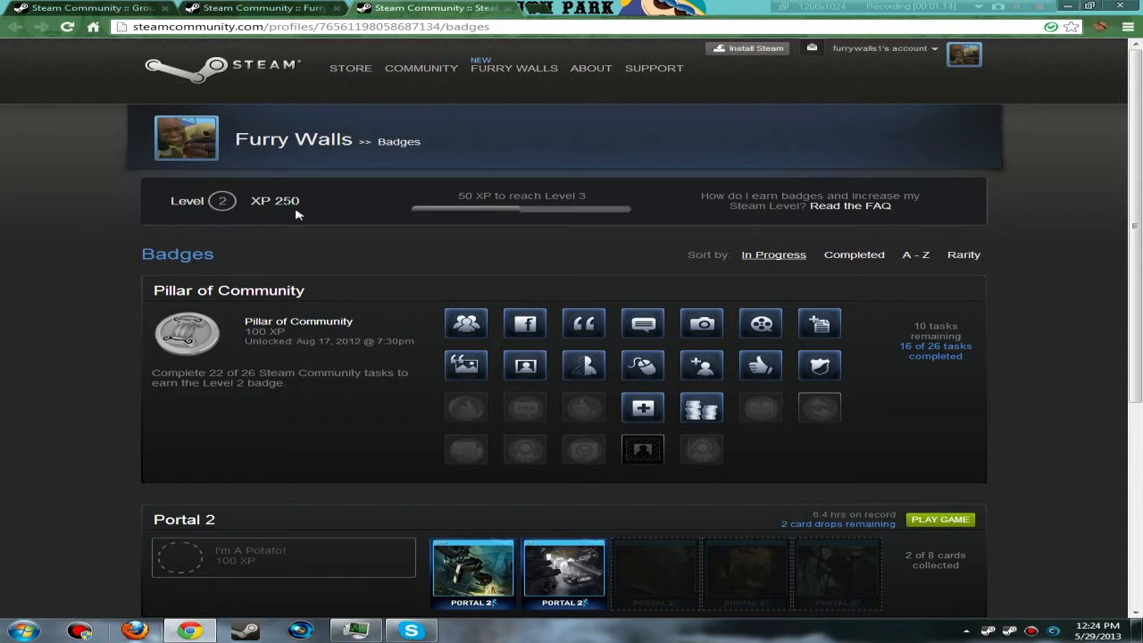
mouse_move(659, 250)
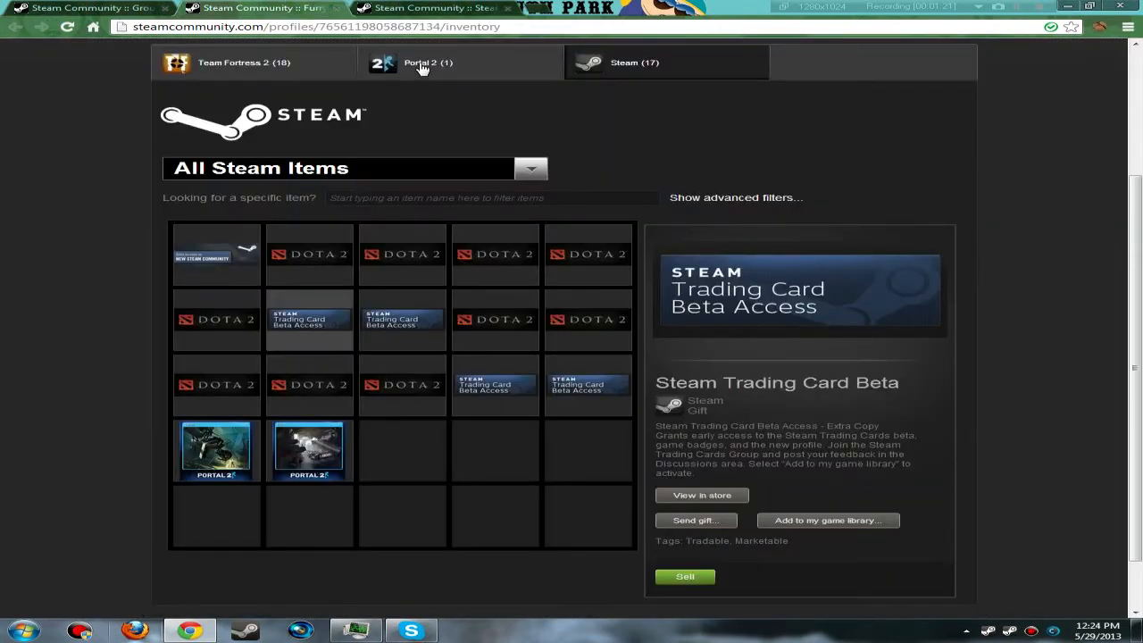
mouse_move(507, 177)
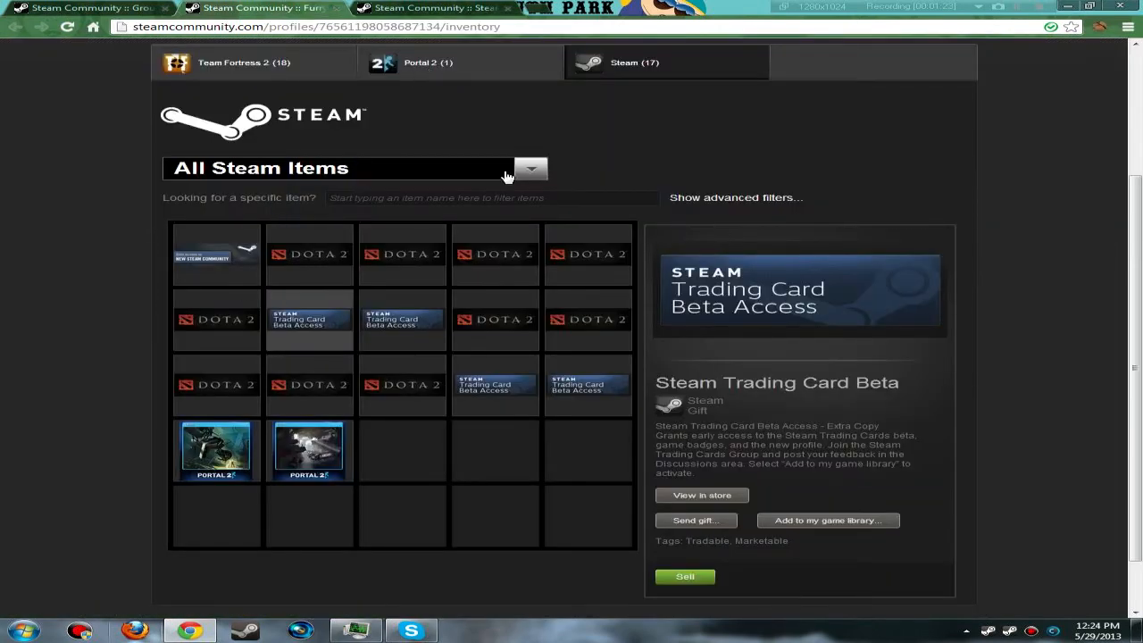
mouse_move(695, 522)
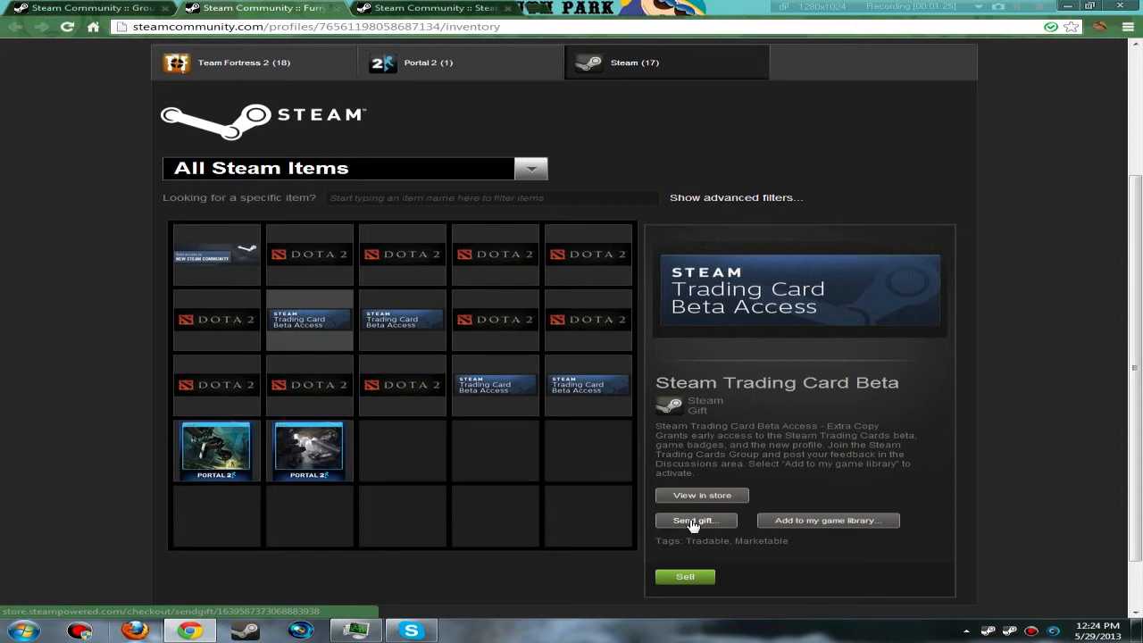
mouse_move(702, 496)
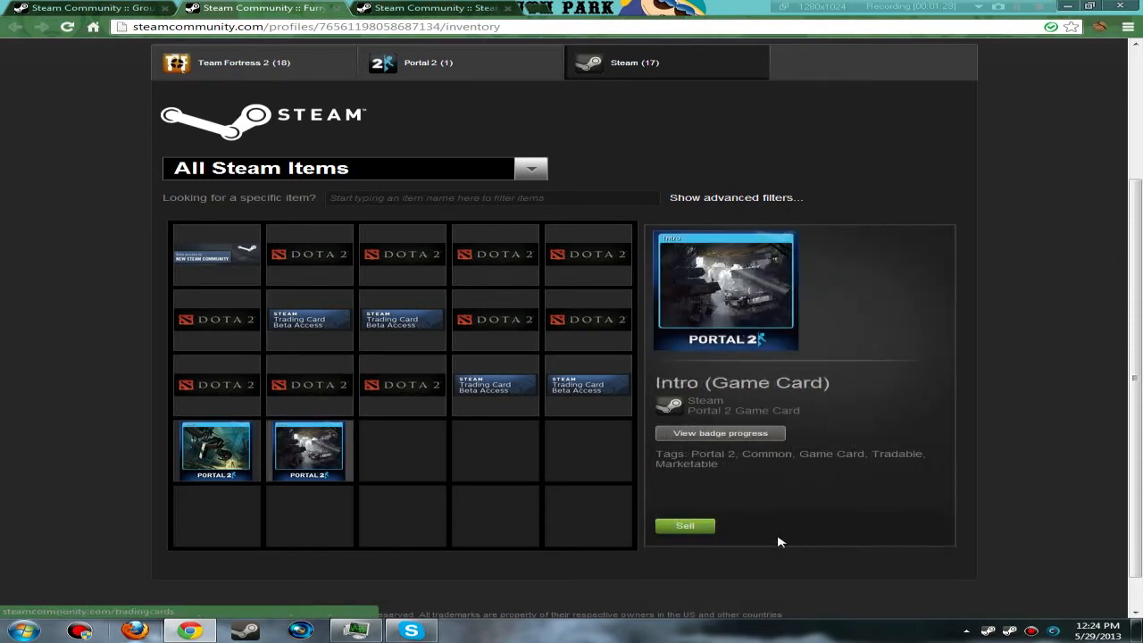
mouse_move(847, 493)
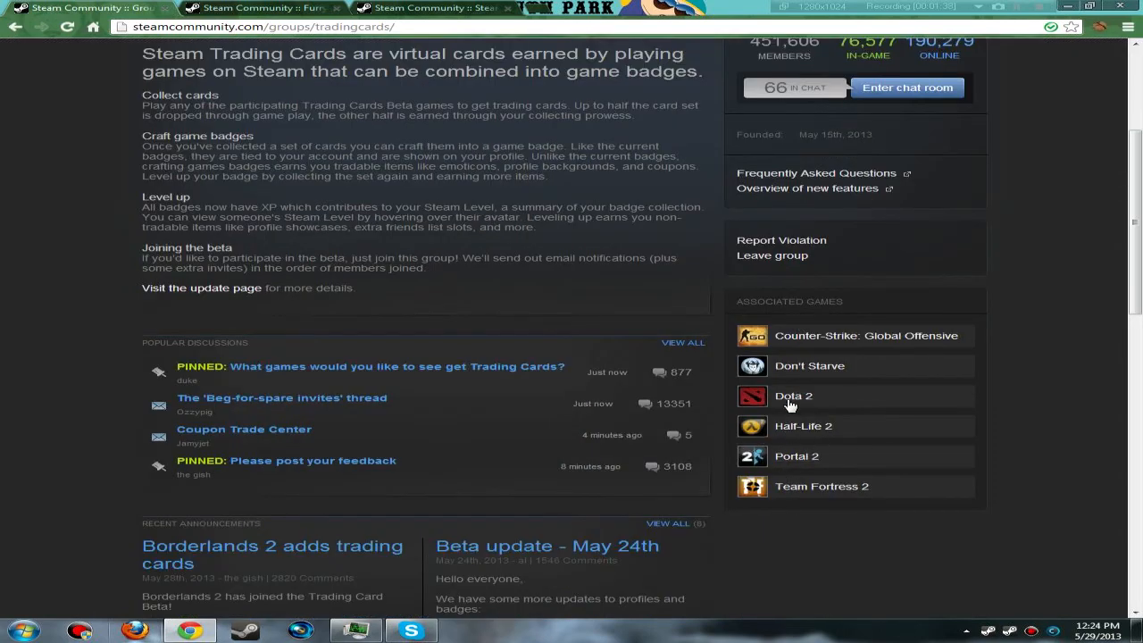
mouse_move(843, 350)
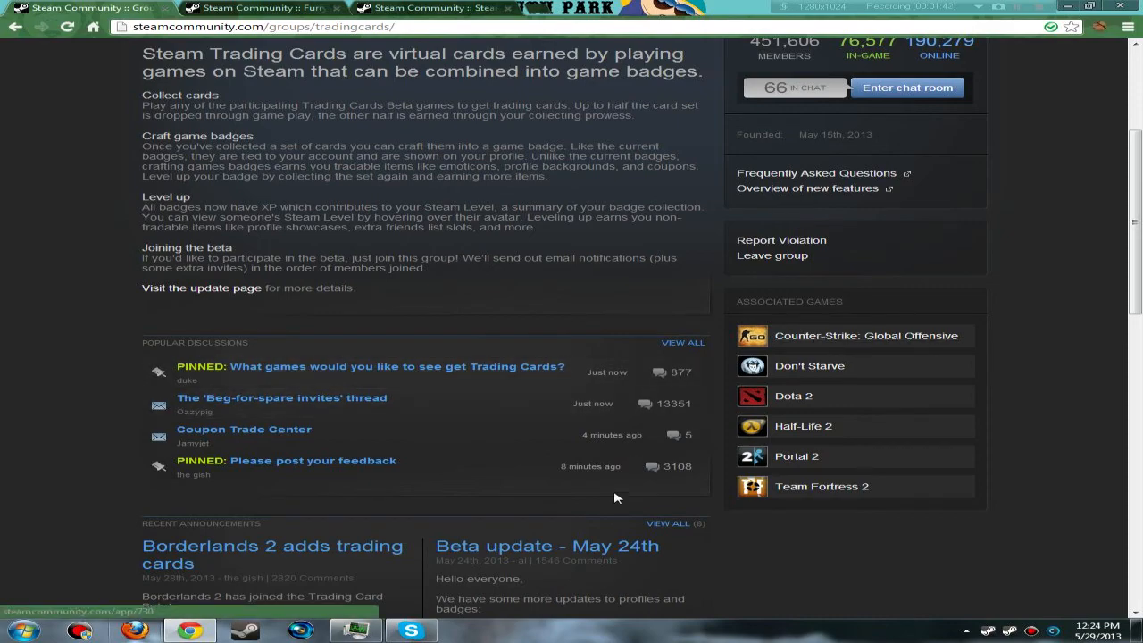
mouse_move(706, 330)
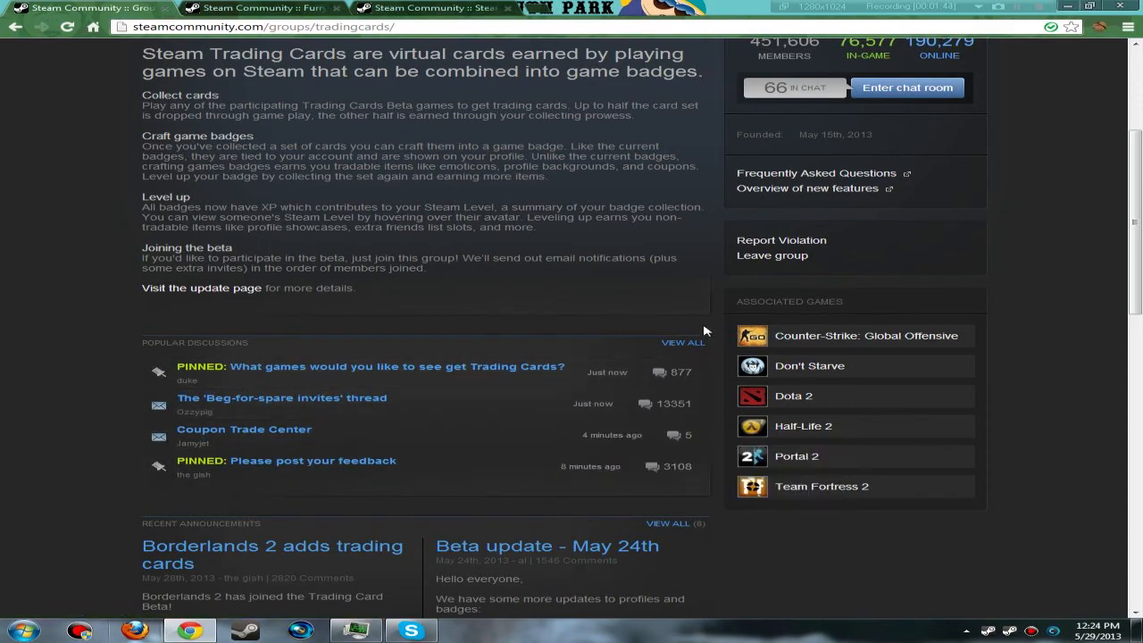
Scroll the Trading Cards Group page back up to its header, member counts and overview
scroll("up", 3)
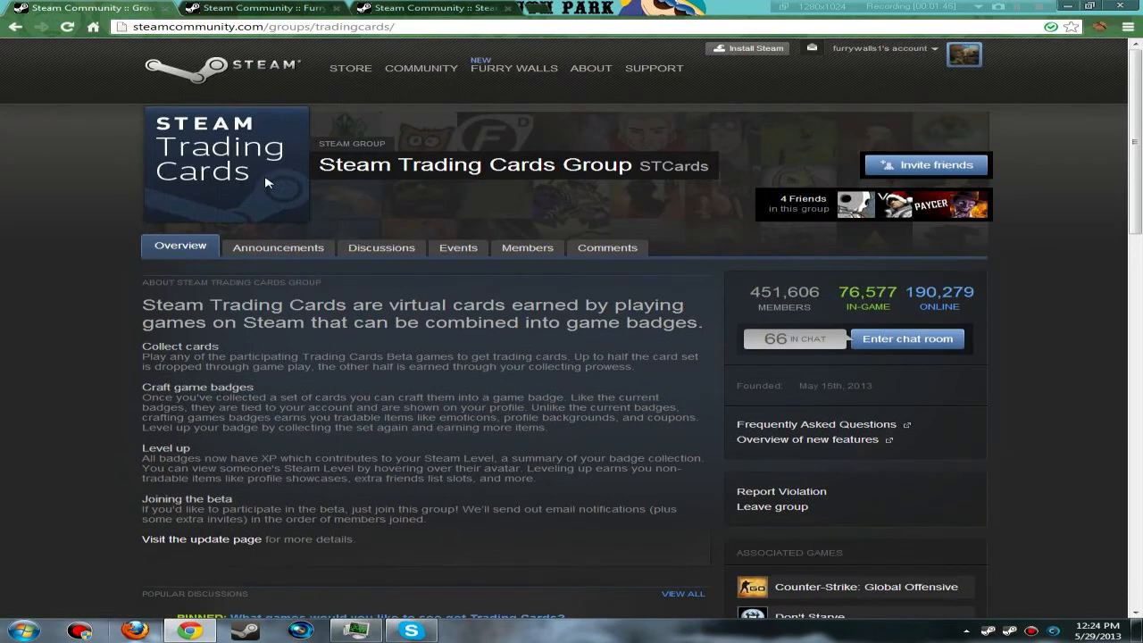
mouse_move(397, 195)
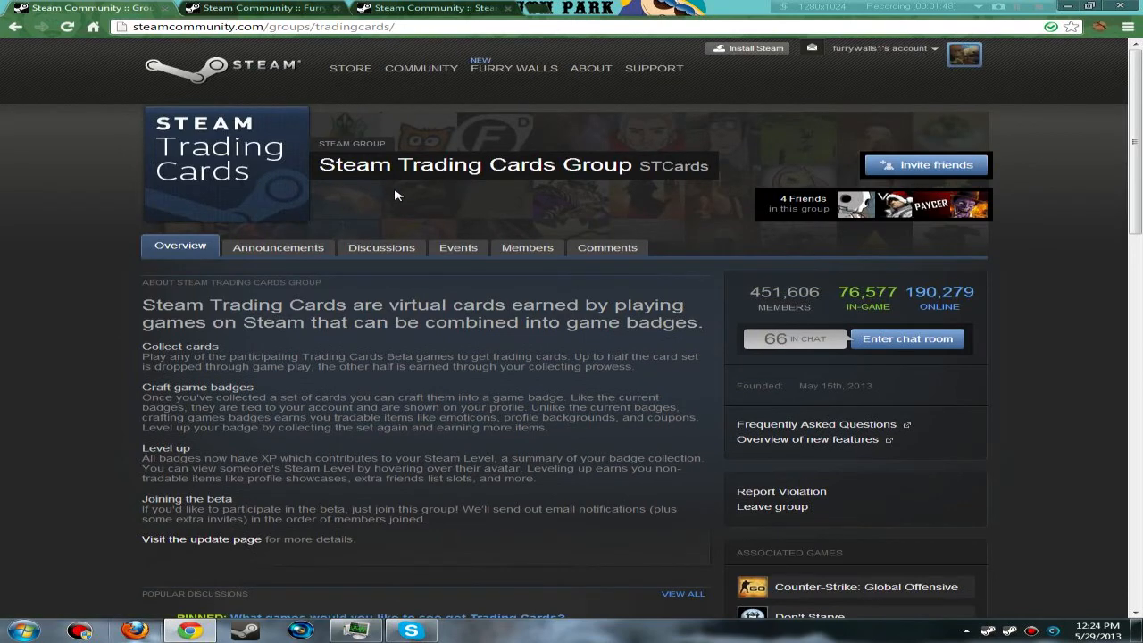